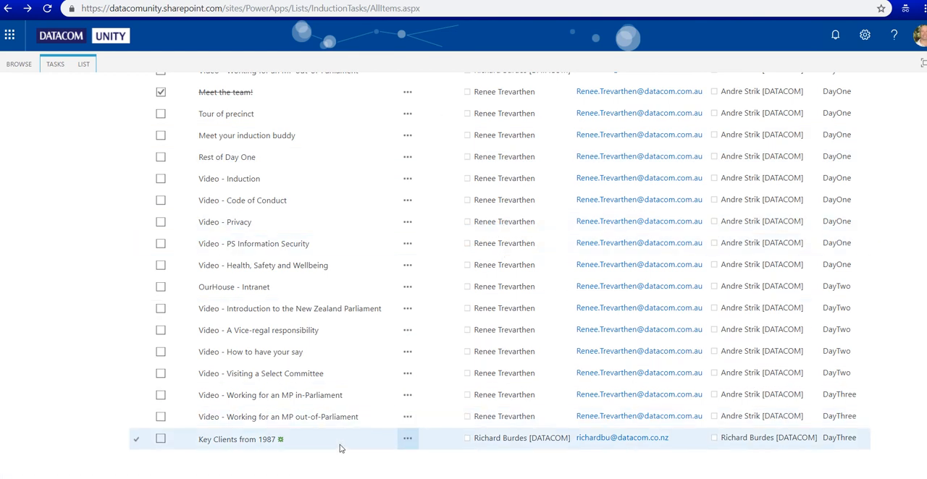
Step: Open the 'Key Clients from 1987' task in the InductionTasks list and scroll through its description and photos
{"action": "left_click", "coordinate": [236, 439]}
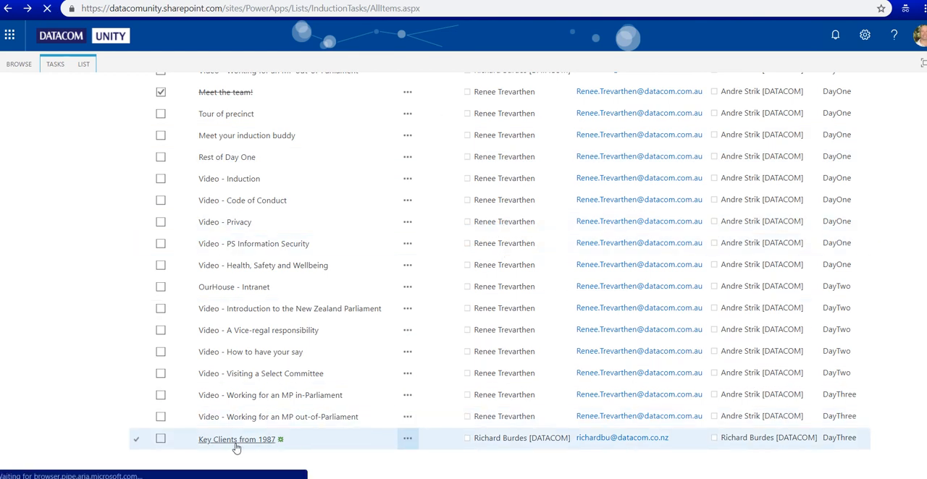
{"action": "left_click", "coordinate": [236, 440]}
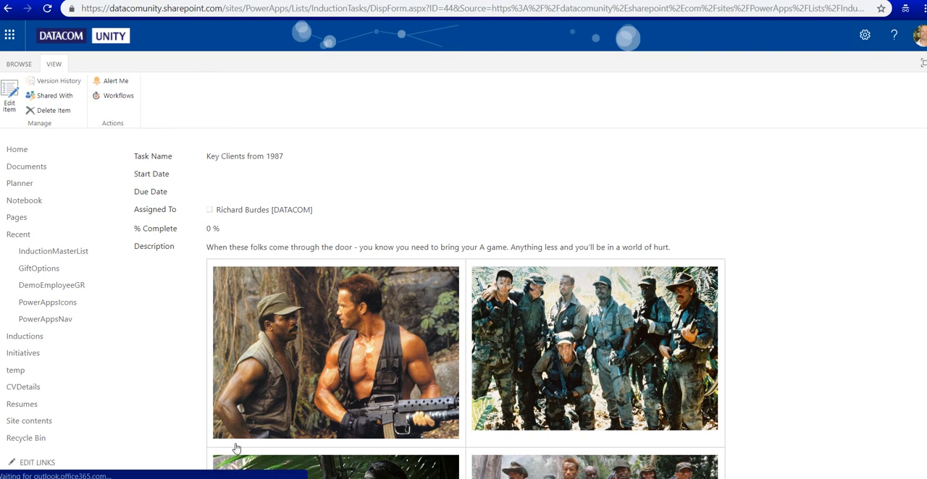
{"action": "scroll", "scroll_direction": "down", "scroll_amount": 3}
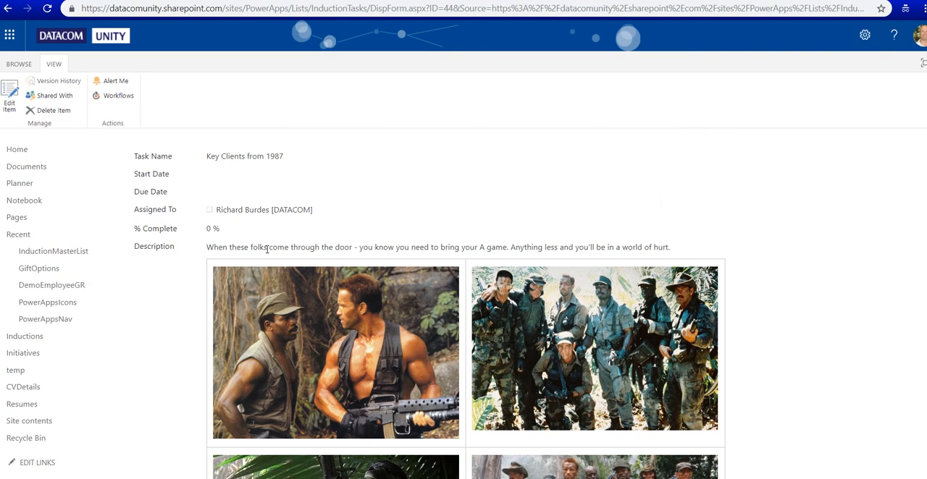
{"action": "mouse_move", "coordinate": [157, 246]}
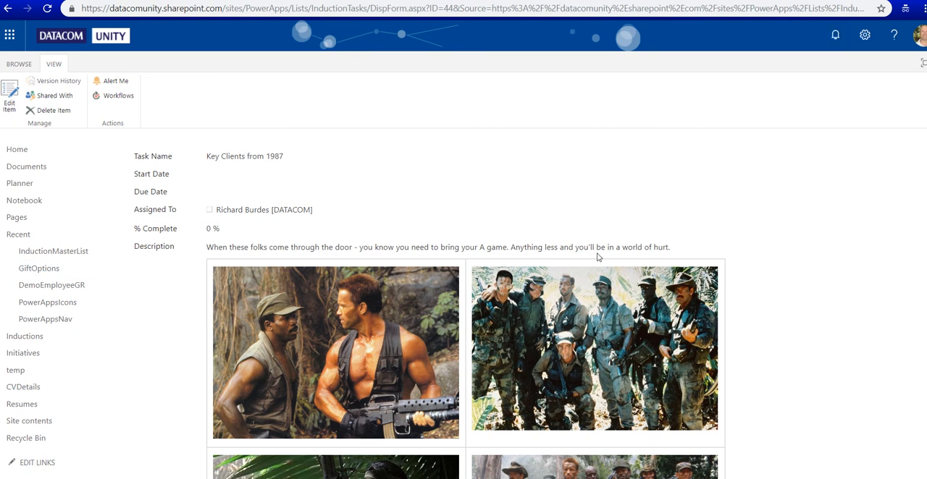
{"action": "mouse_move", "coordinate": [255, 194]}
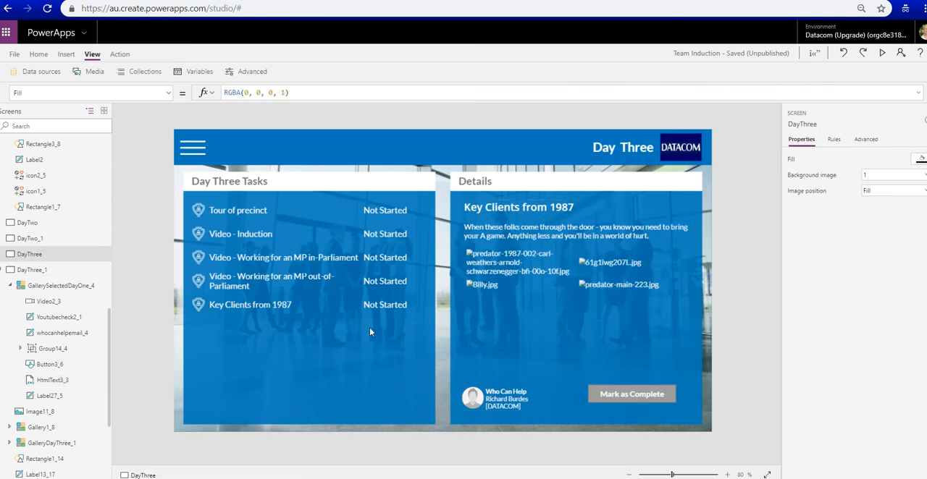
{"action": "mouse_move", "coordinate": [469, 260]}
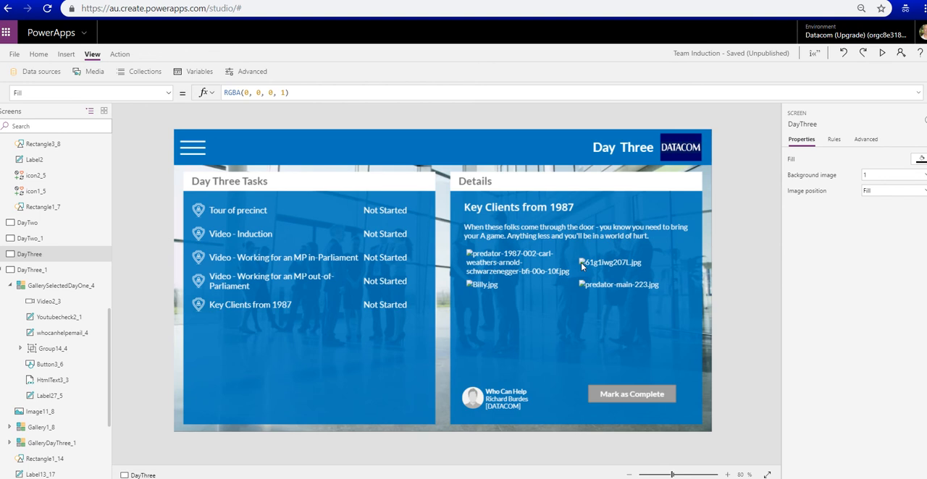
{"action": "mouse_move", "coordinate": [507, 265]}
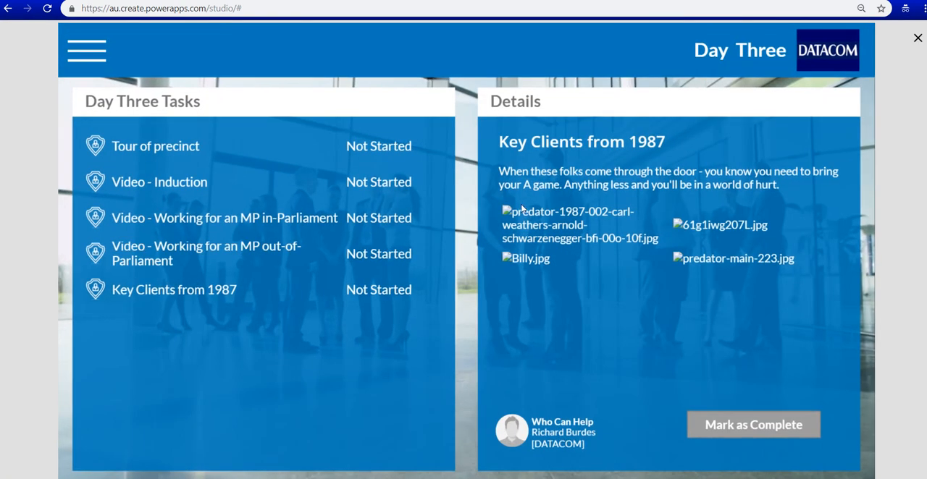
{"action": "mouse_move", "coordinate": [546, 289]}
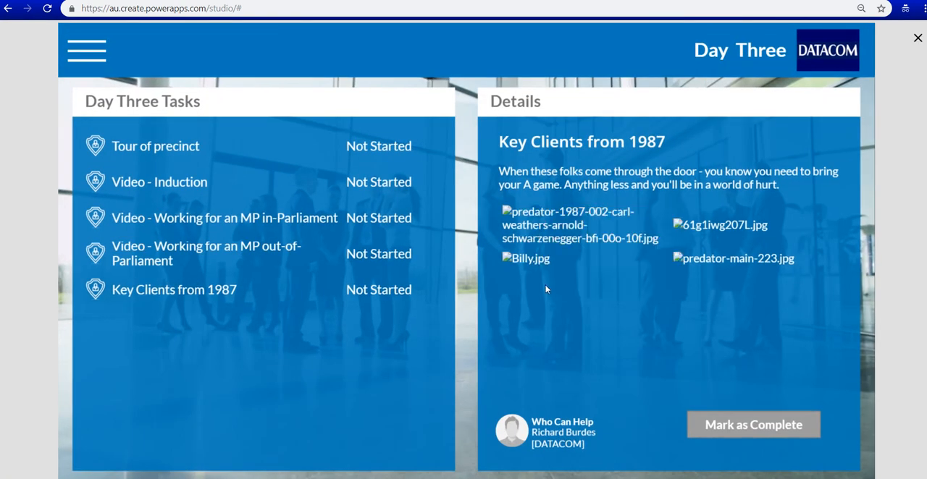
{"action": "key", "text": "F12"}
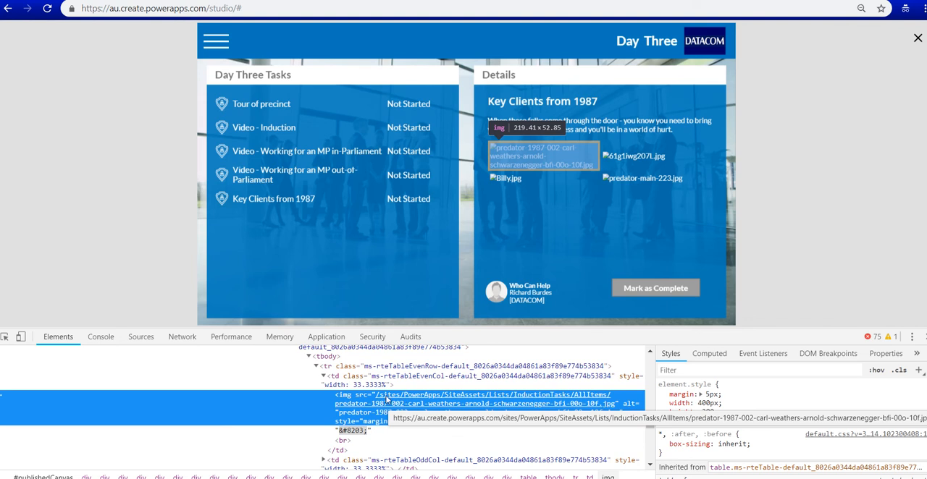
{"action": "mouse_move", "coordinate": [382, 401]}
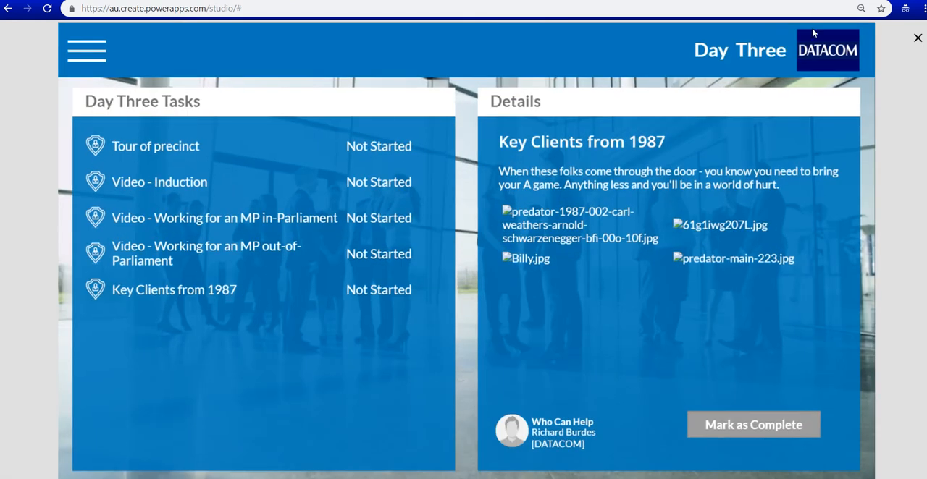
Step: Exit preview and select HtmlText3_3 to show its Substitute(ThisItem.Body, "/sites/", ...) formula
{"action": "left_click", "coordinate": [918, 38]}
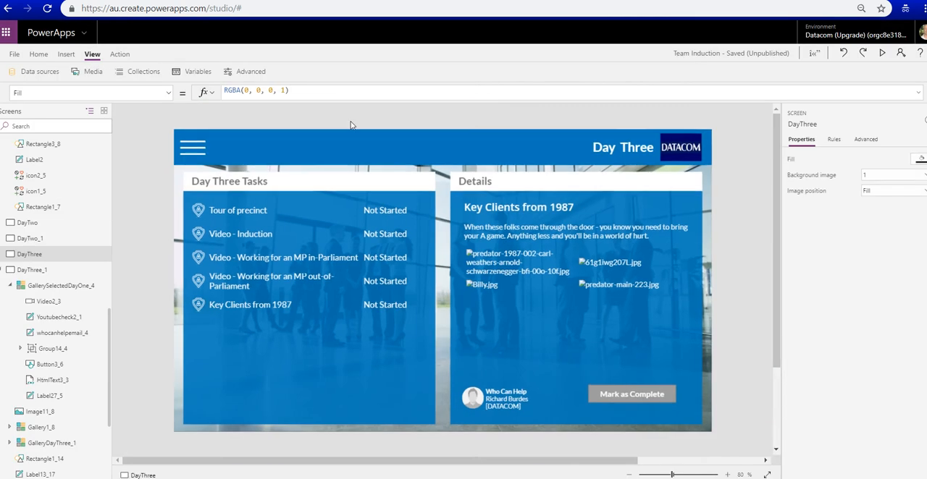
{"action": "left_click", "coordinate": [33, 270]}
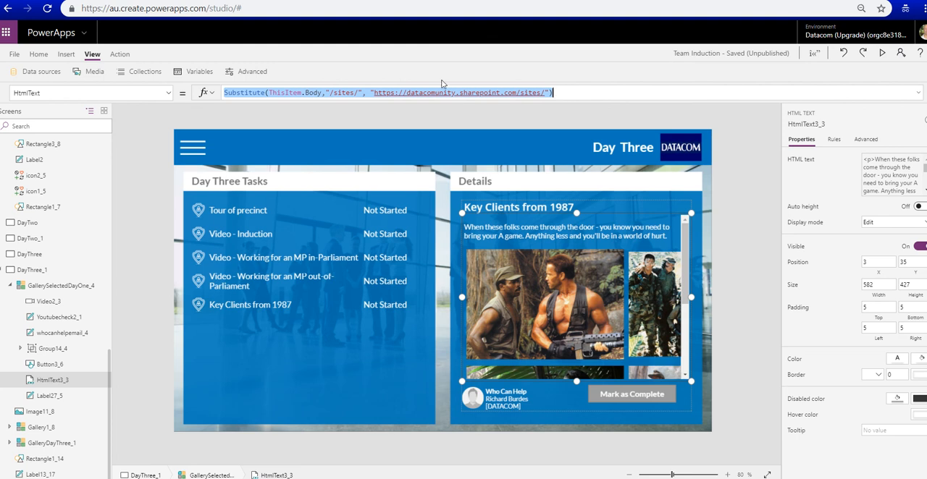
{"action": "mouse_move", "coordinate": [669, 274]}
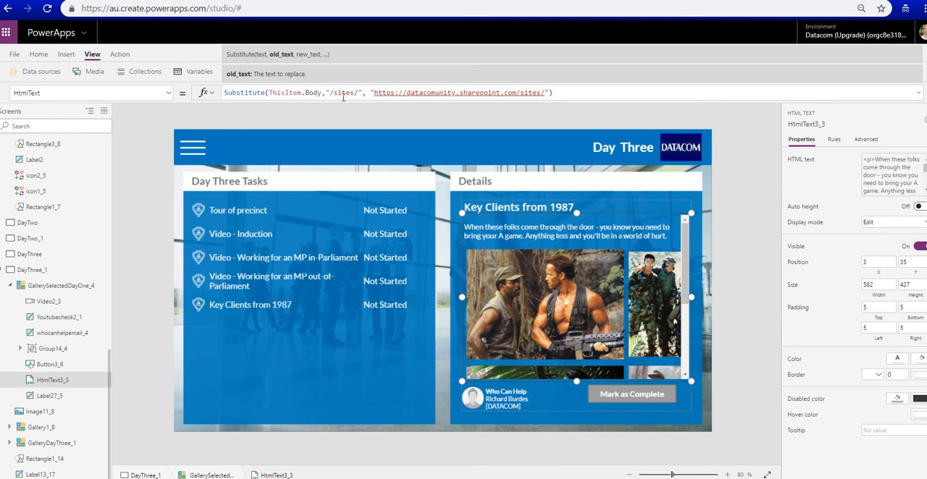
{"action": "mouse_move", "coordinate": [375, 143]}
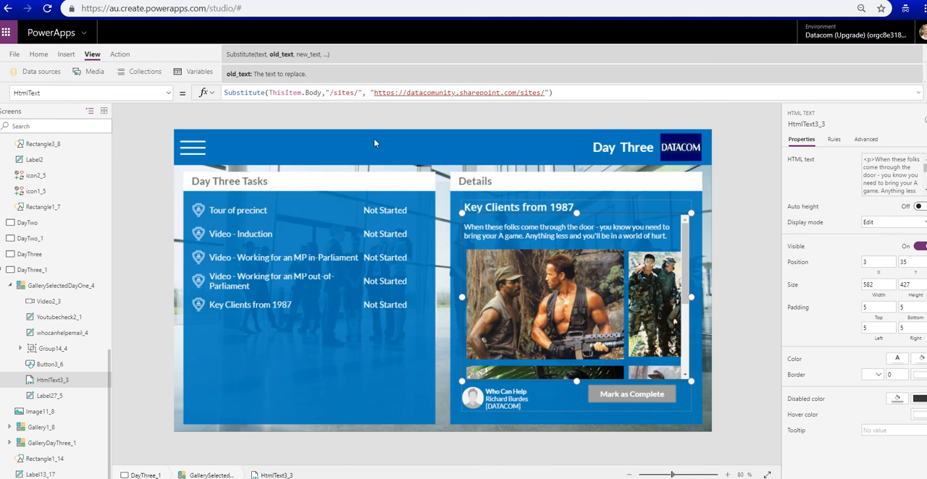
{"action": "mouse_move", "coordinate": [394, 142]}
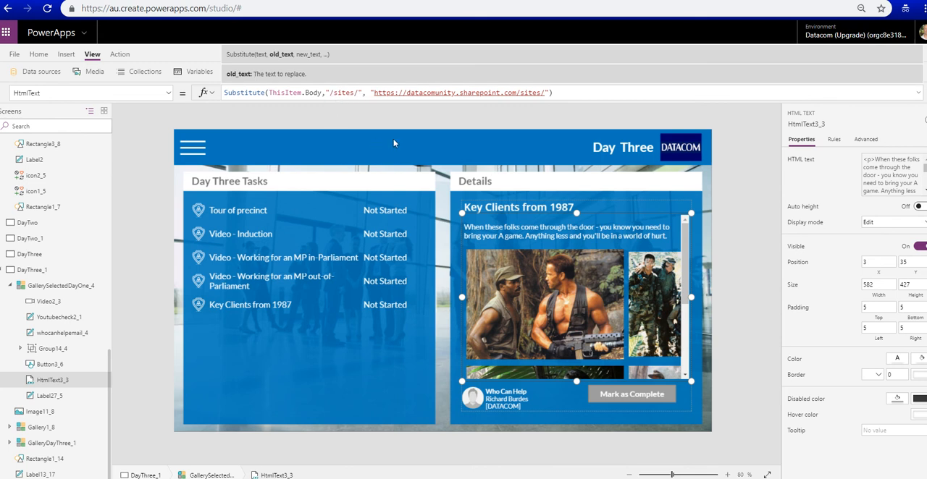
{"action": "mouse_move", "coordinate": [510, 233]}
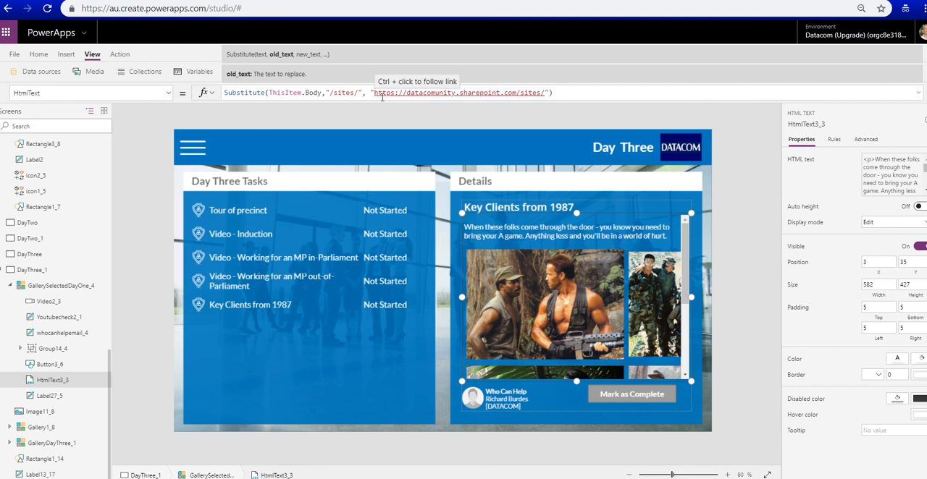
{"action": "mouse_move", "coordinate": [328, 92]}
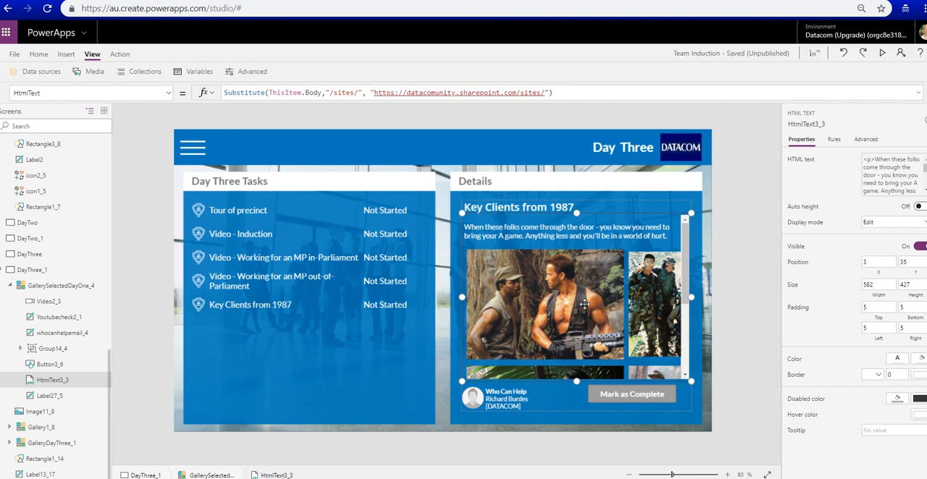
{"action": "mouse_move", "coordinate": [561, 106]}
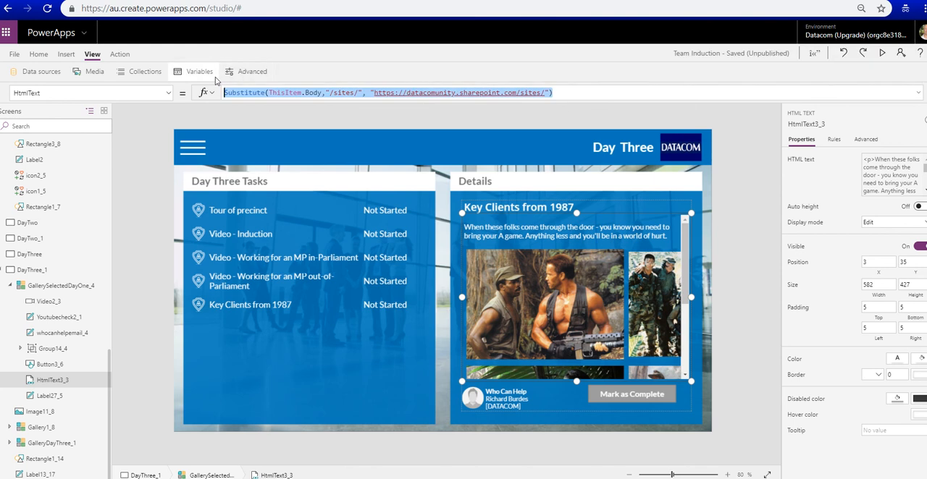
{"action": "type", "text": "THi"}
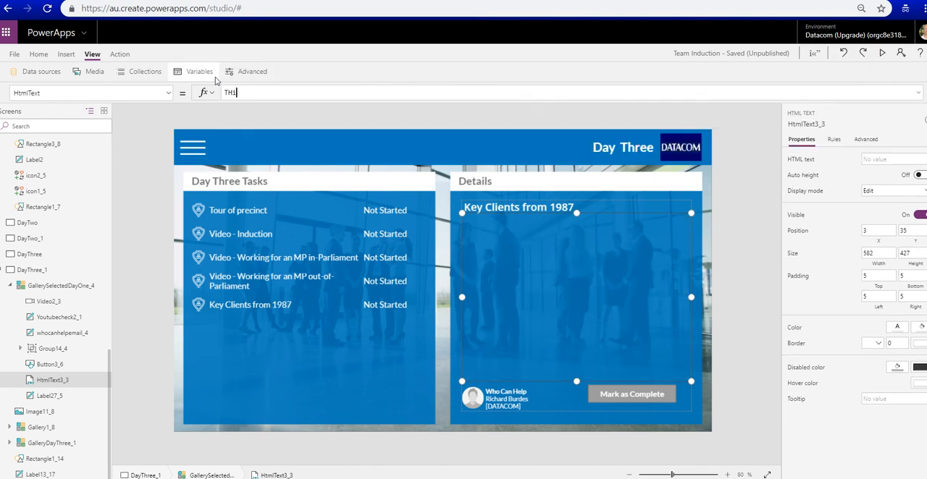
{"action": "type", "text": "ThisItem."}
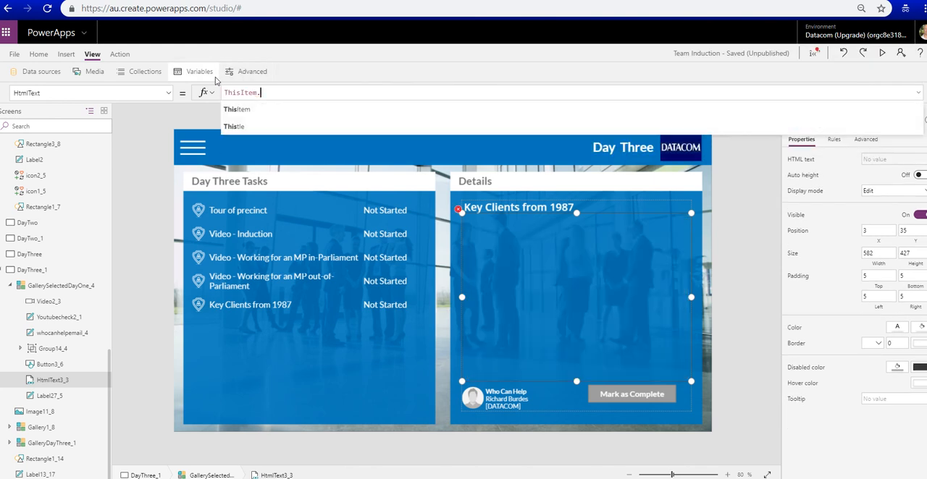
{"action": "type", "text": "t"}
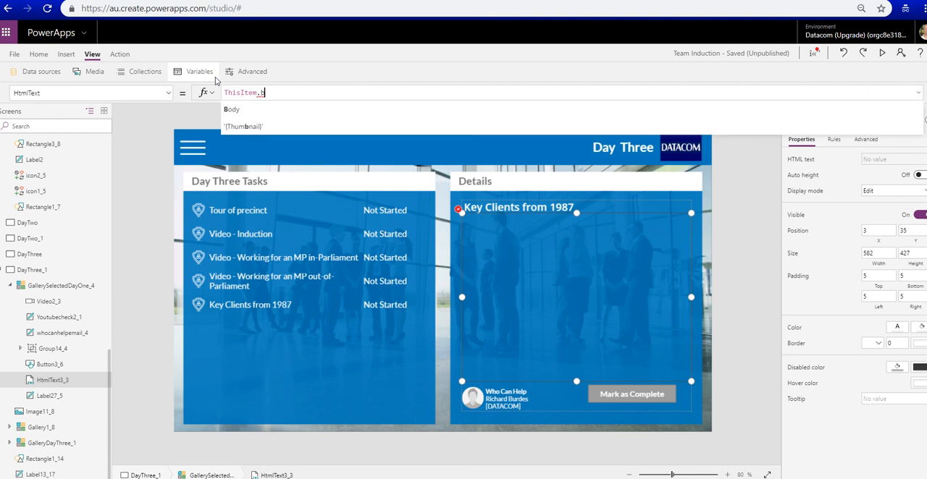
{"action": "left_click", "coordinate": [231, 109]}
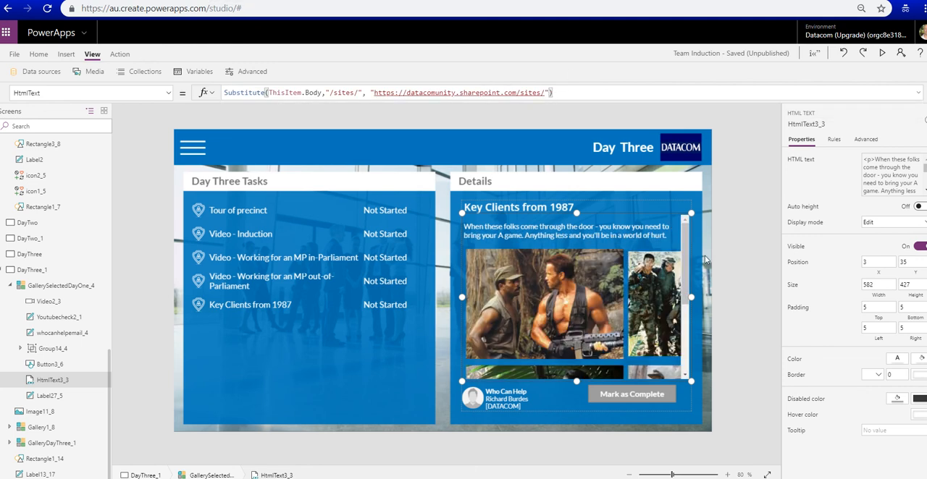
Step: Preview the Day Three screen and scroll through the Key Clients photos in the details panel
{"action": "left_click", "coordinate": [881, 53]}
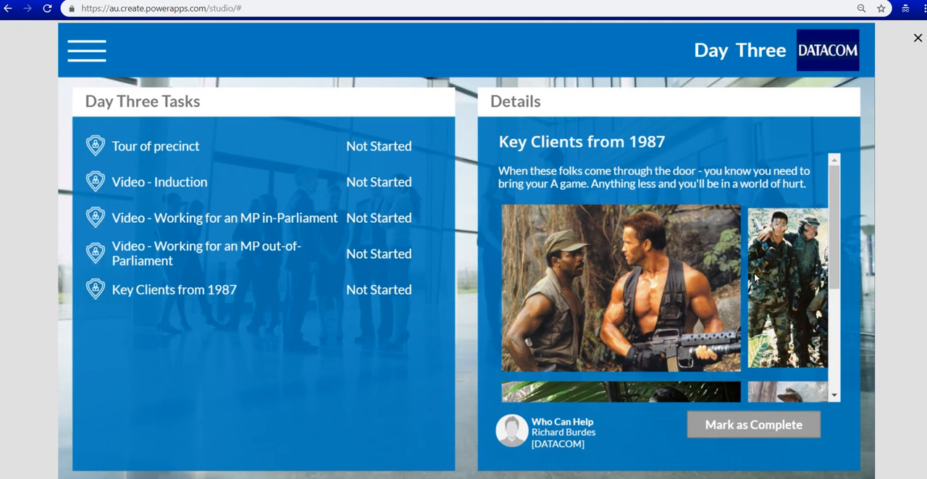
{"action": "scroll", "scroll_direction": "down", "scroll_amount": 3}
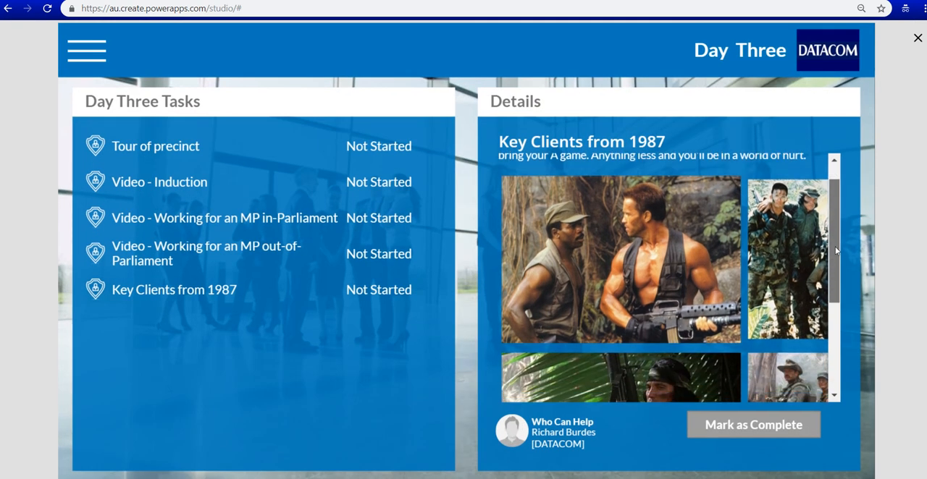
{"action": "scroll", "scroll_direction": "down", "scroll_amount": 3}
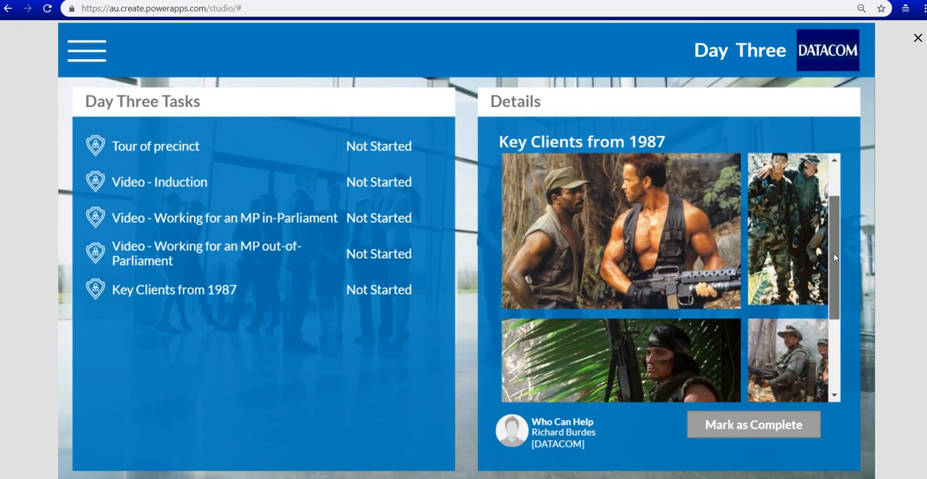
{"action": "scroll", "scroll_direction": "down", "scroll_amount": 3}
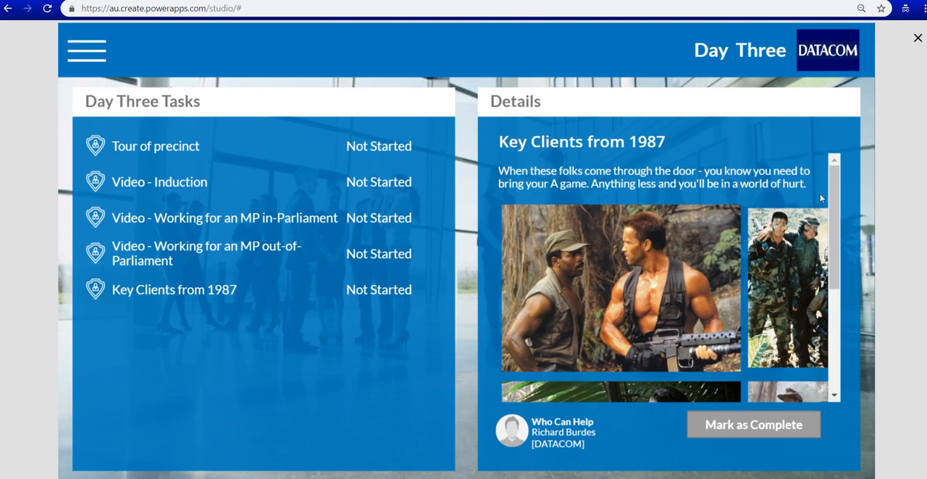
{"action": "mouse_move", "coordinate": [918, 39]}
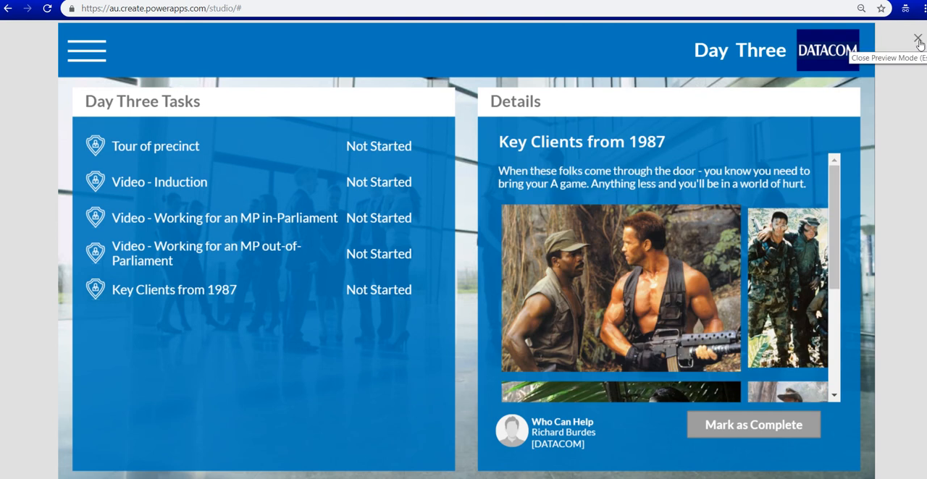